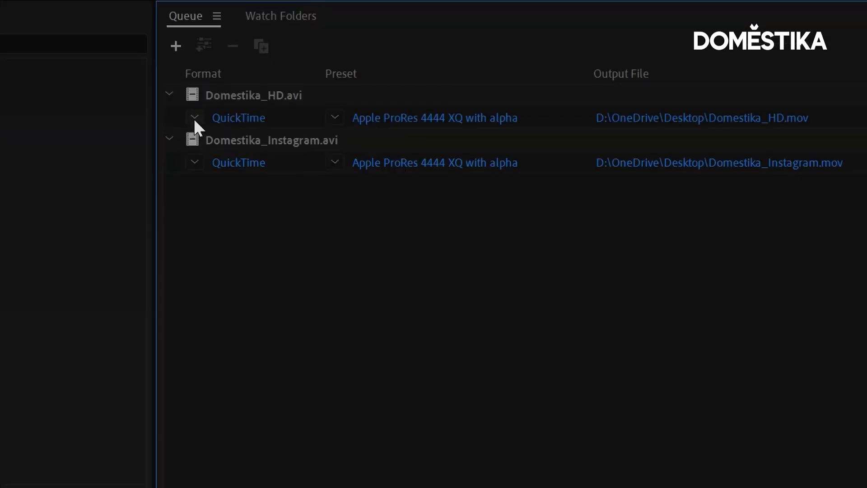
- Apply the Apple ProRes 422 HQ preset to the Domestika_HD.avi queue item
click(254, 95)
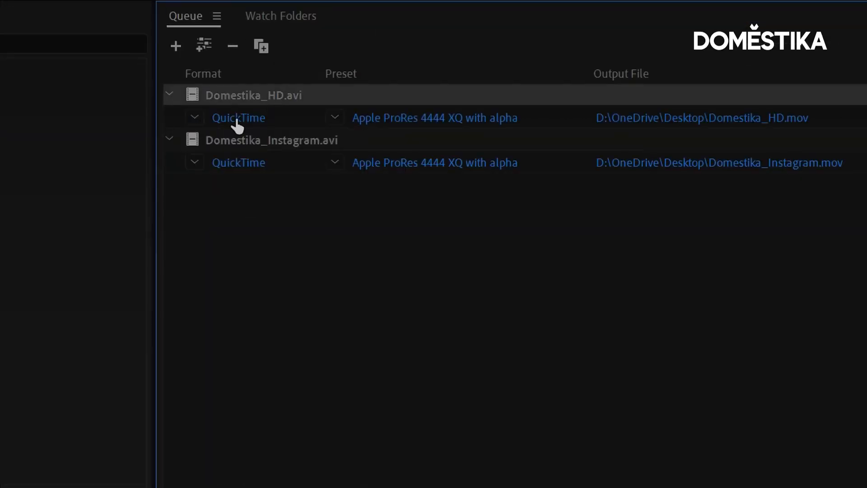
mouse_move(240, 213)
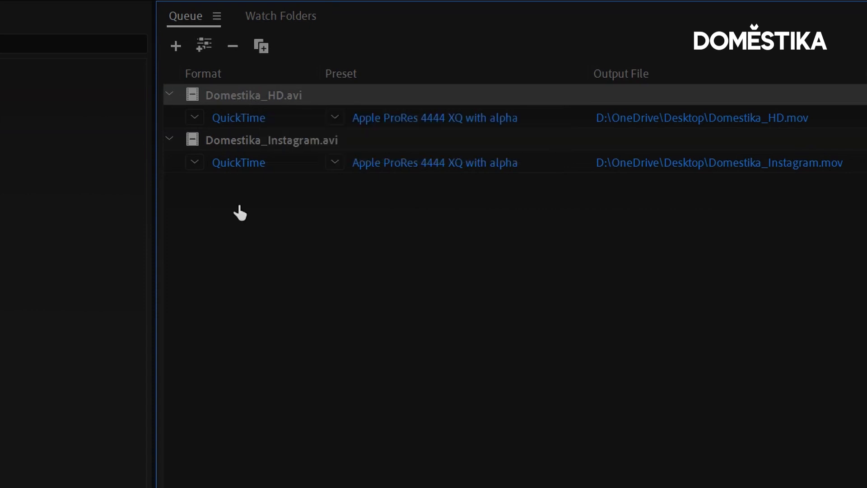
mouse_move(232, 129)
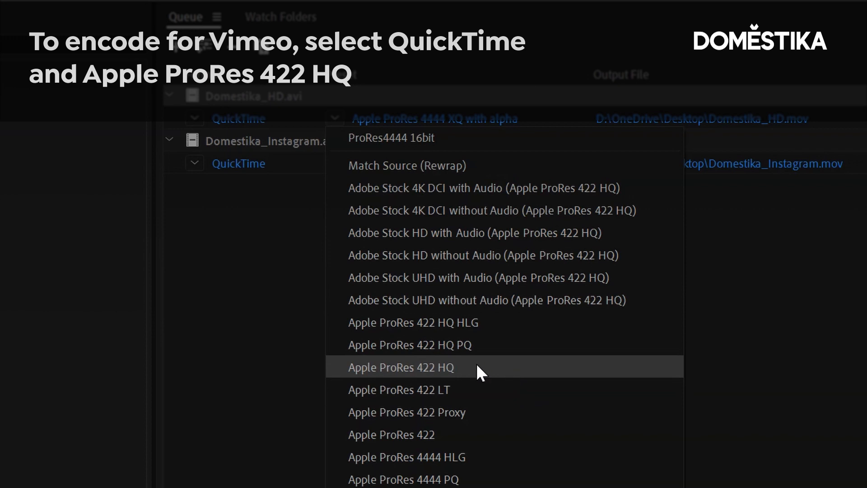
mouse_move(414, 375)
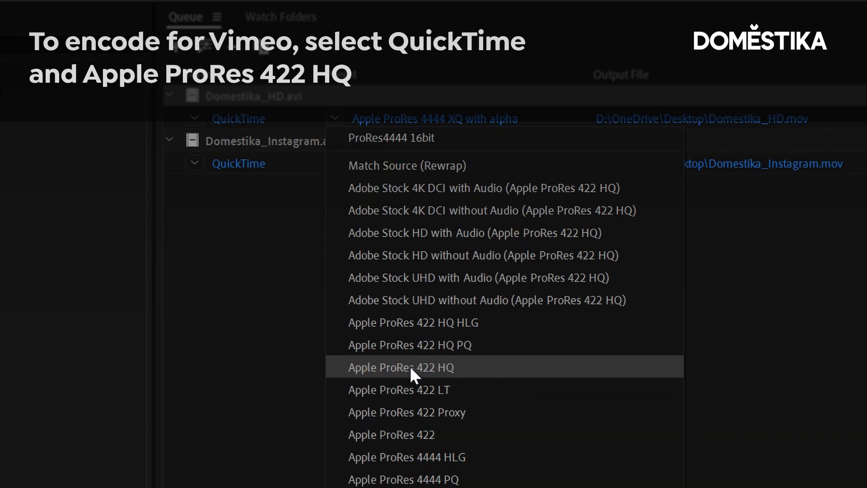
click(400, 367)
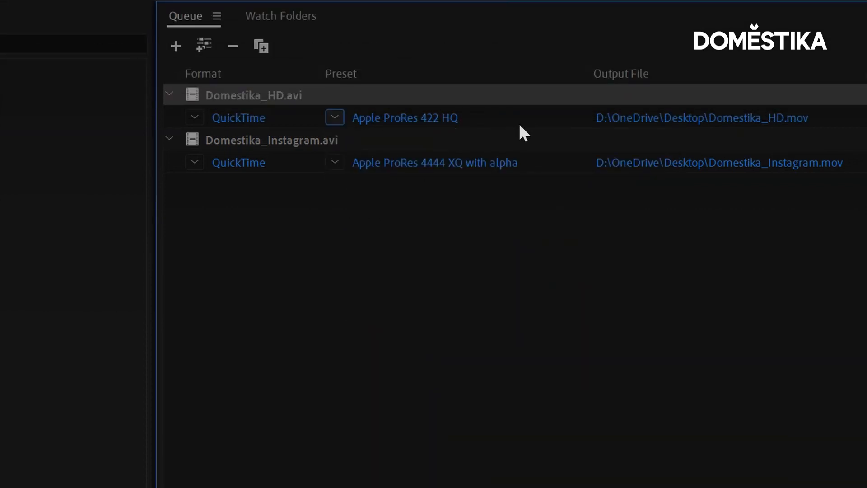
- Save the HD clip's output as Domestika_HD_Vimeo.mov in the 3_output\Master folder
click(700, 117)
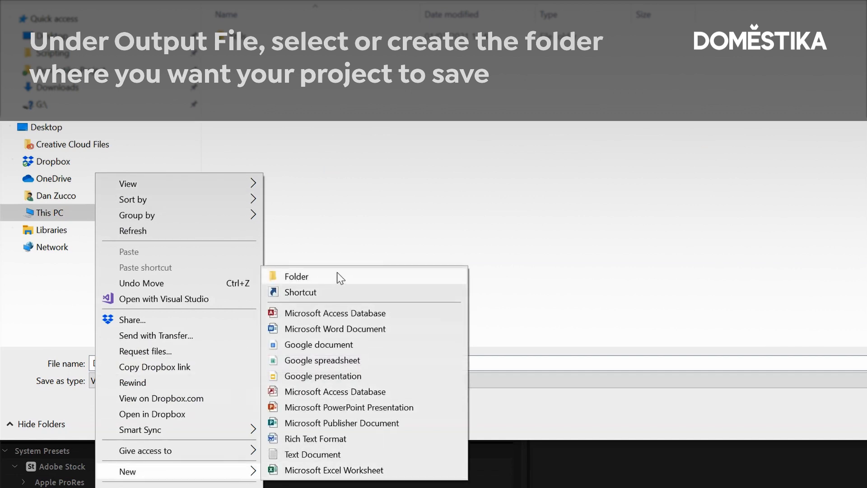
click(296, 276)
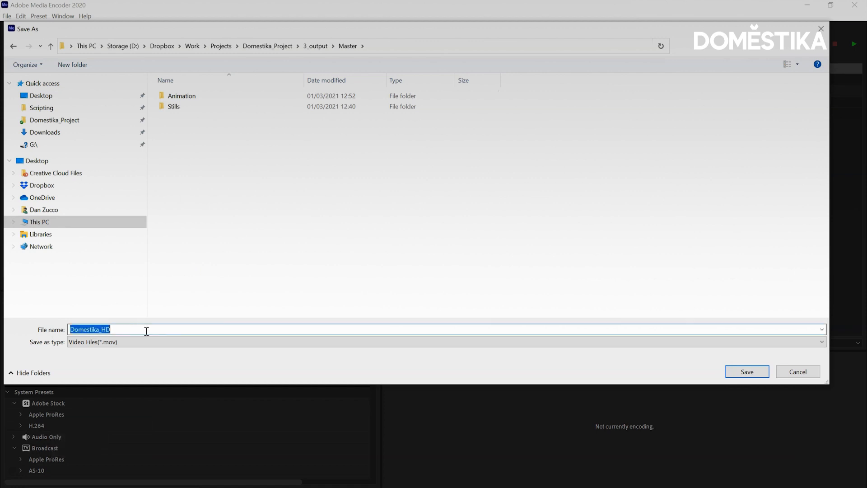
text(_V)
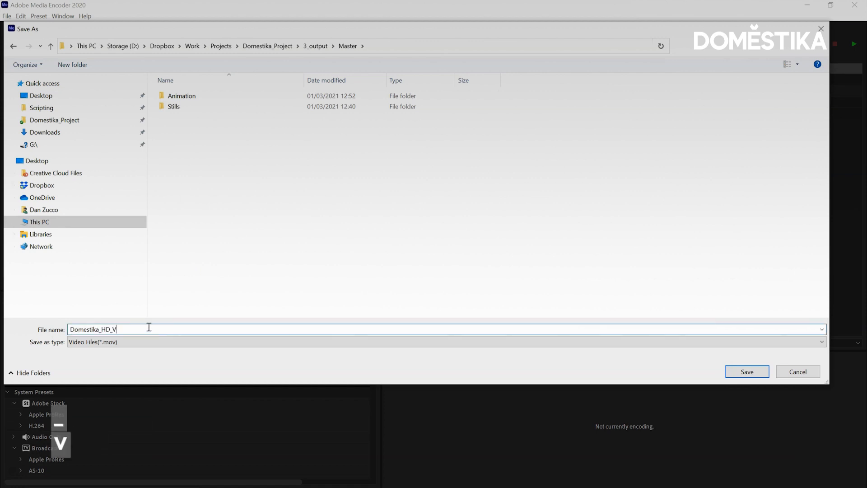
text(imeo)
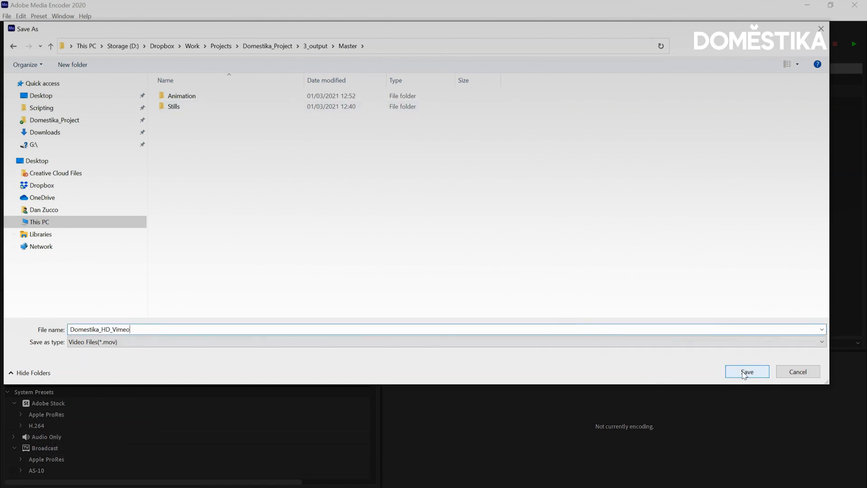
click(746, 372)
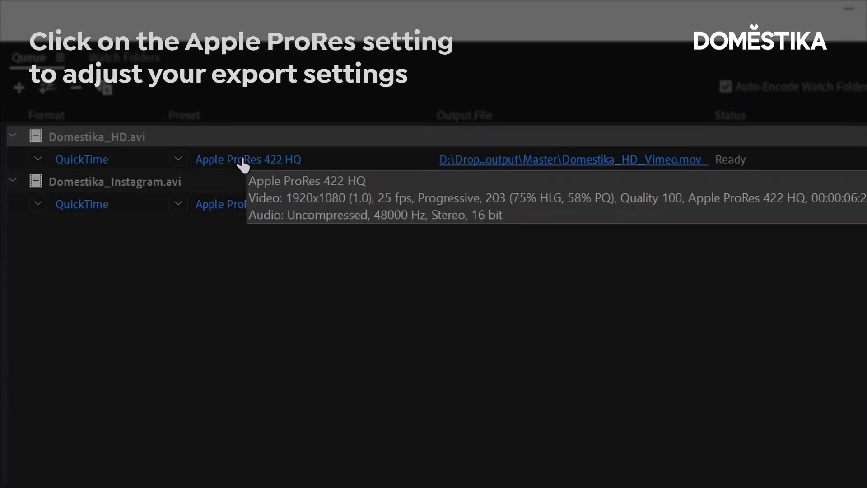
- Enable Maximum Render Quality in the HD clip's ProRes 422 HQ export settings
click(248, 159)
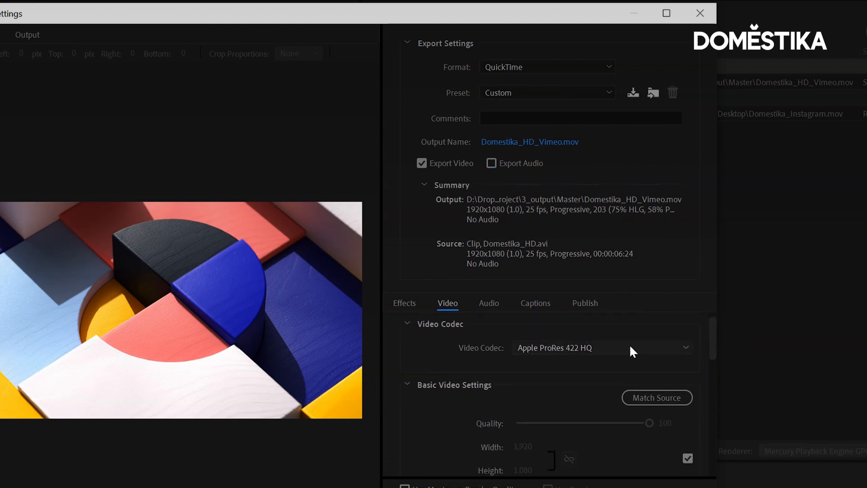
mouse_move(714, 335)
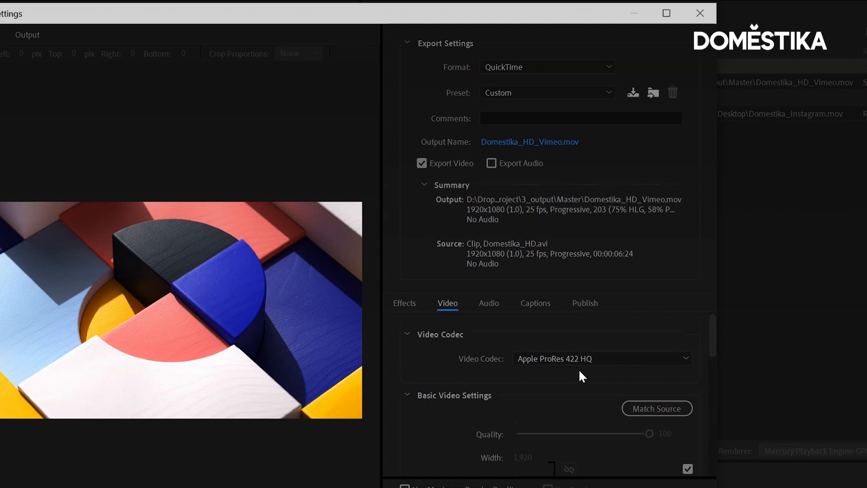
mouse_move(578, 375)
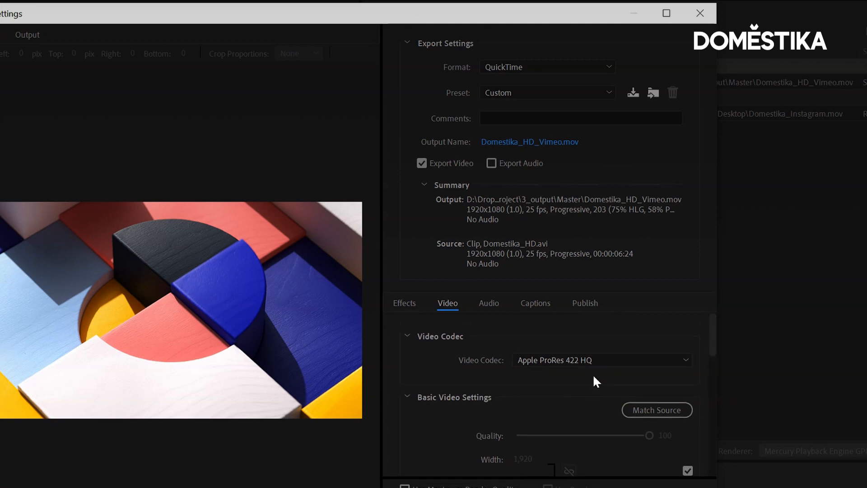
mouse_move(578, 336)
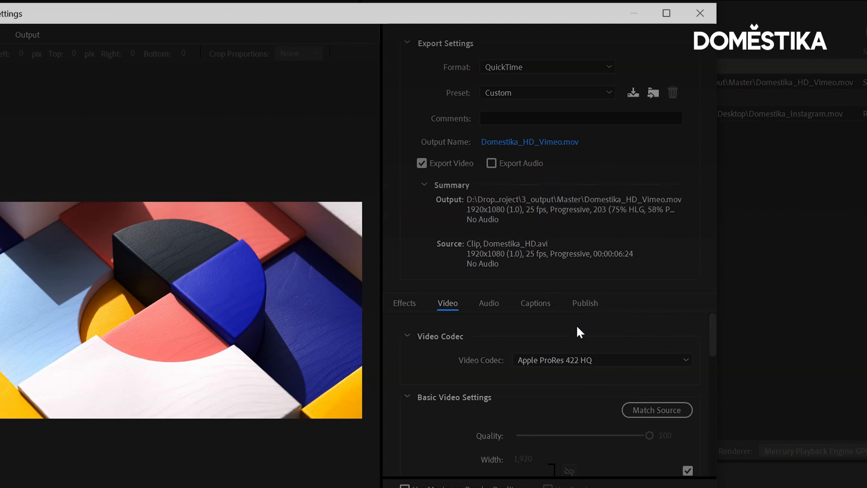
mouse_move(547, 338)
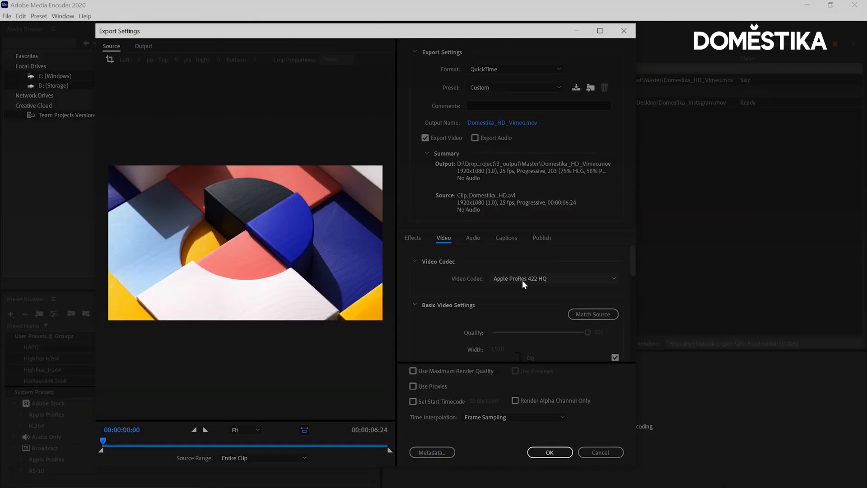
mouse_move(584, 293)
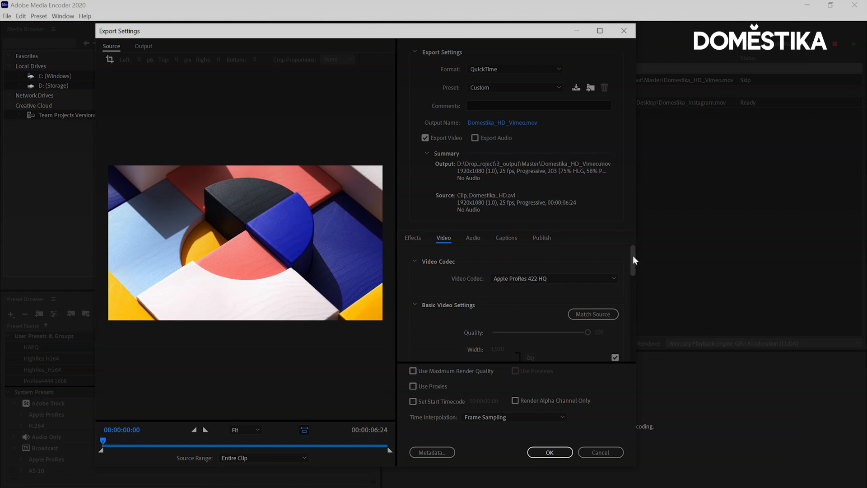
scroll(down, 3)
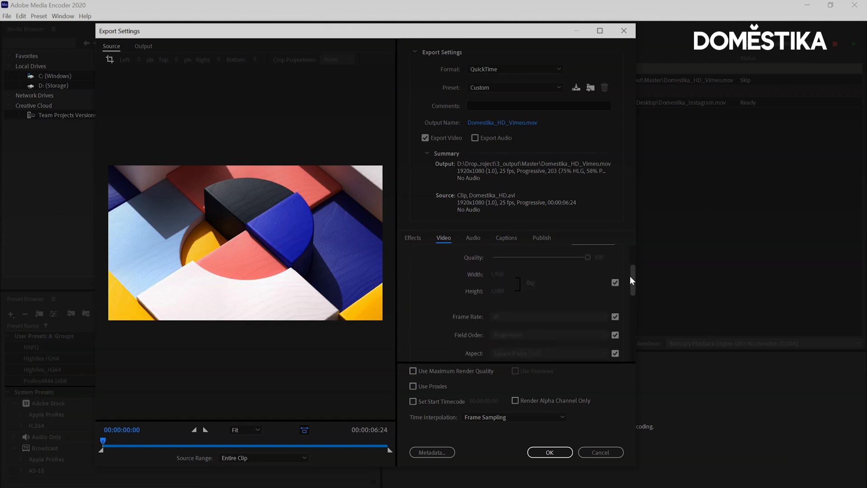
scroll(down, 3)
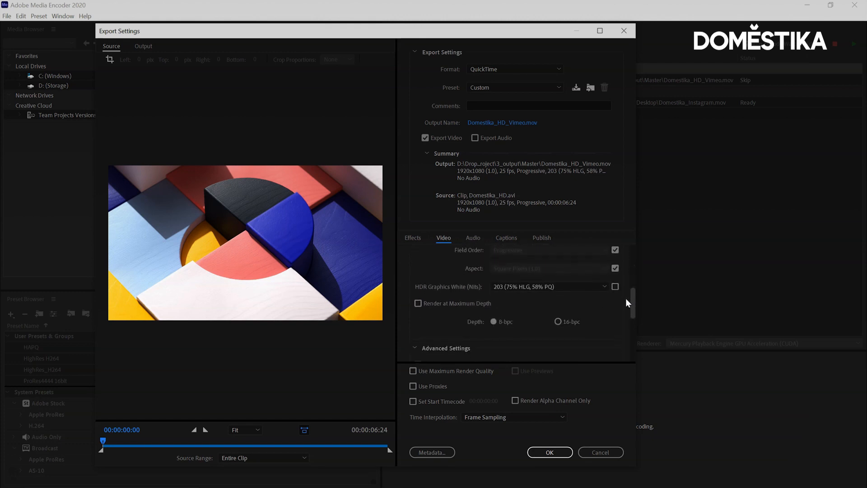
scroll(down, 3)
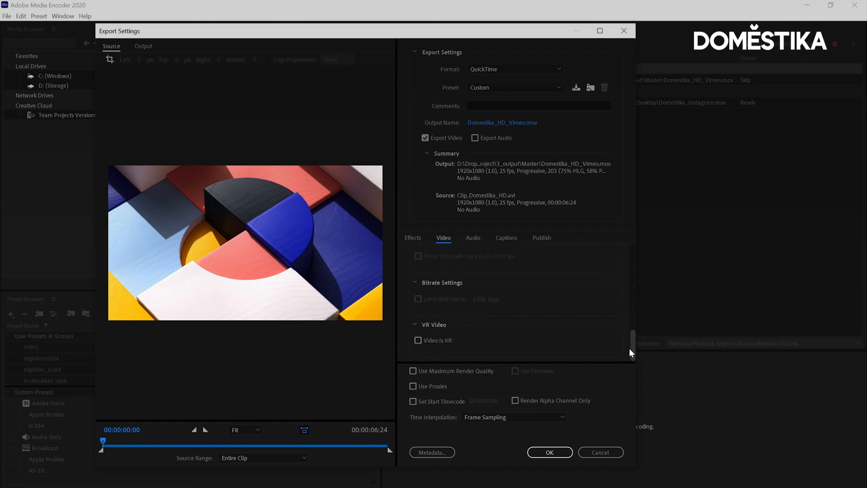
click(412, 370)
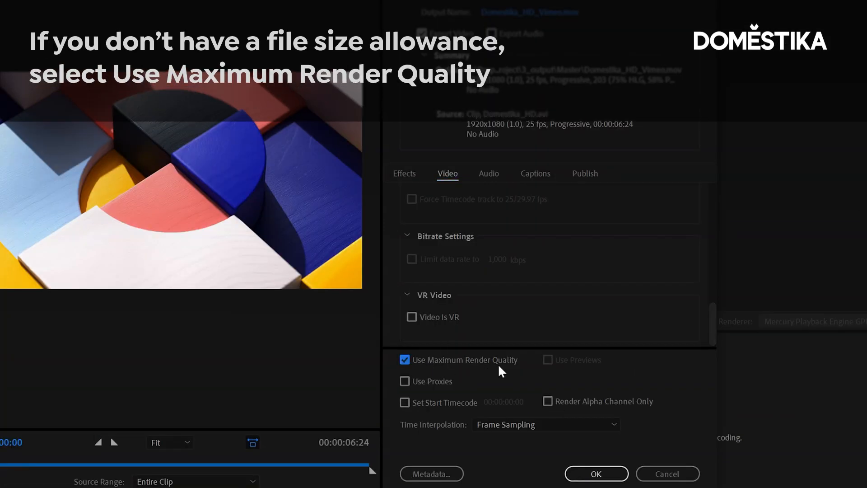
mouse_move(636, 150)
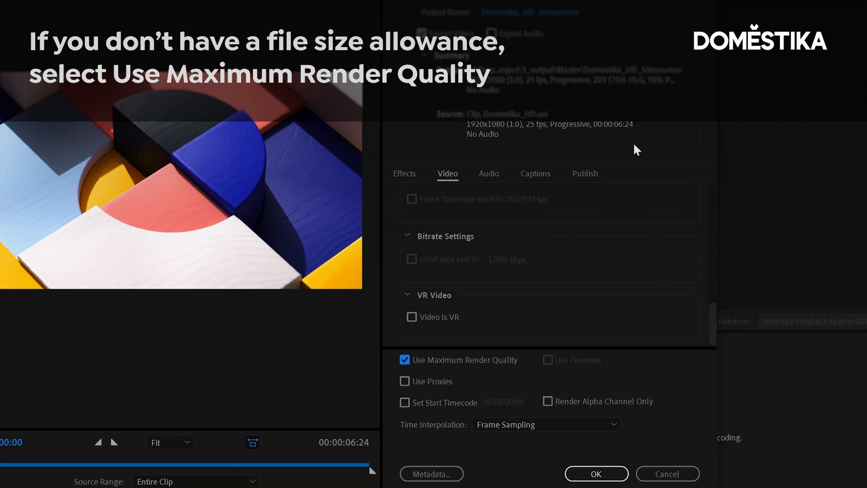
scroll(up, 3)
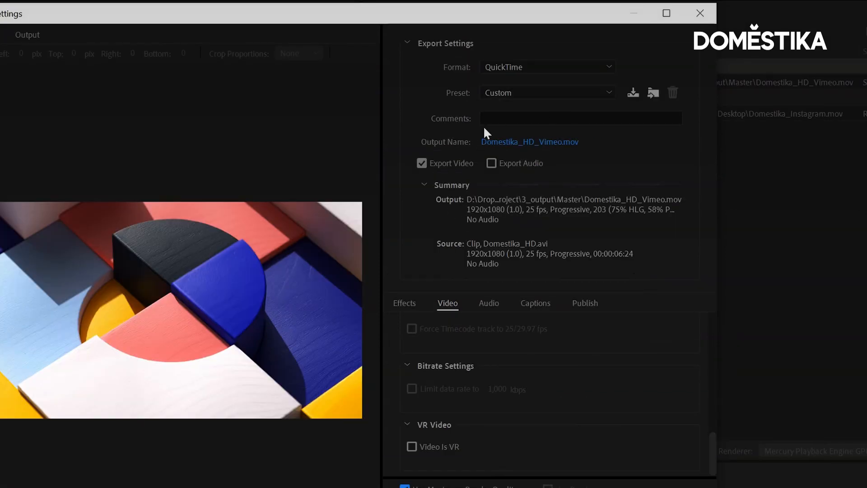
mouse_move(462, 98)
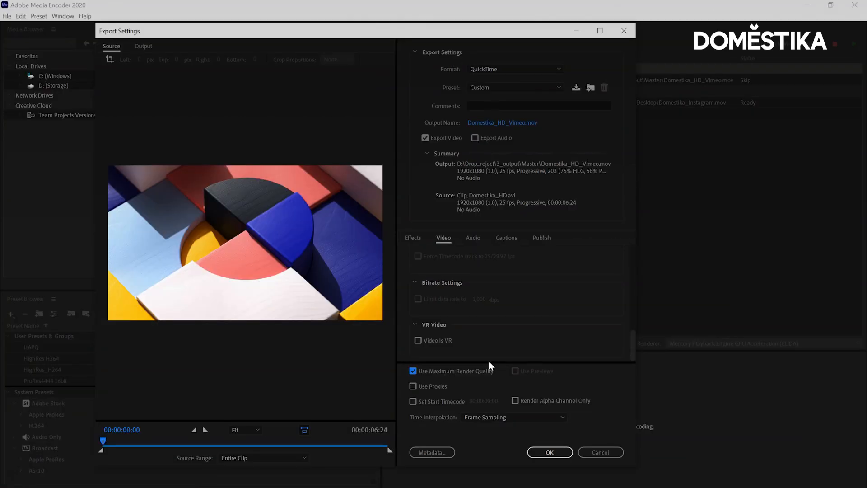
scroll(up, 3)
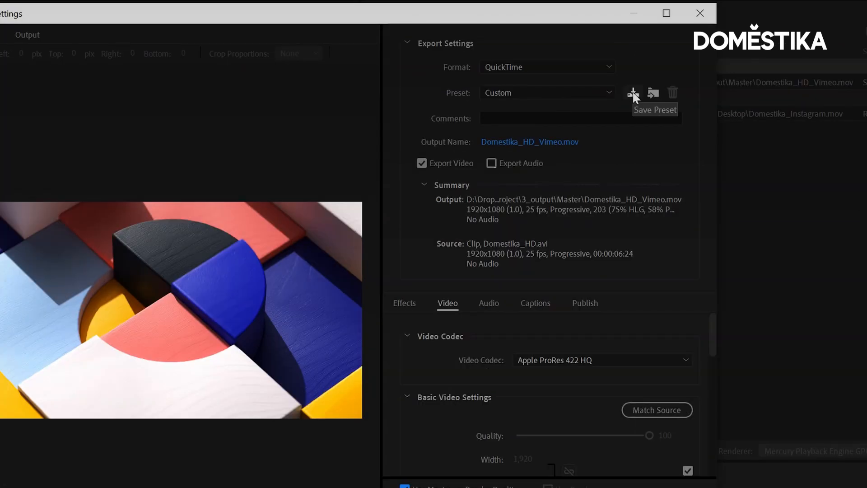
- Save the HD export settings as a preset named 'Vimeo' and accept them
click(632, 93)
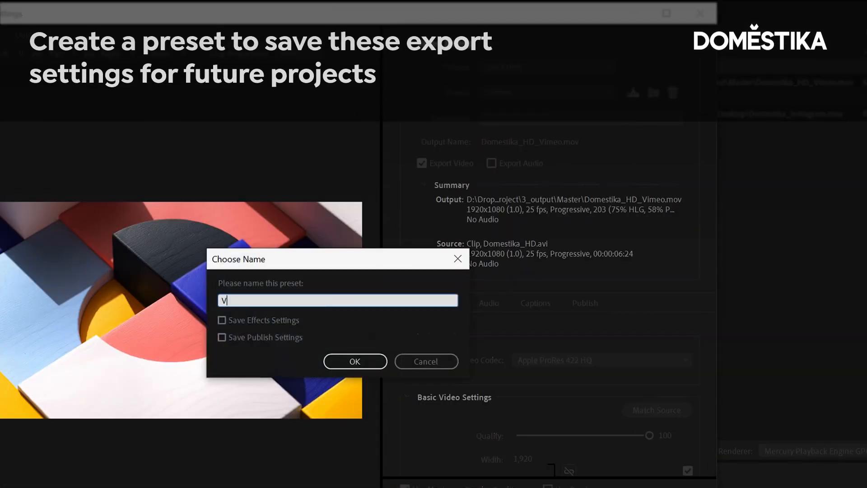
text(imeo)
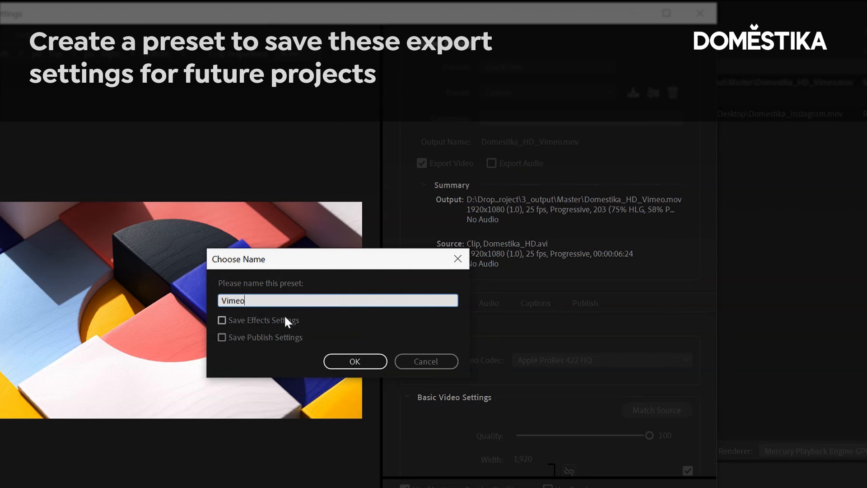
click(354, 361)
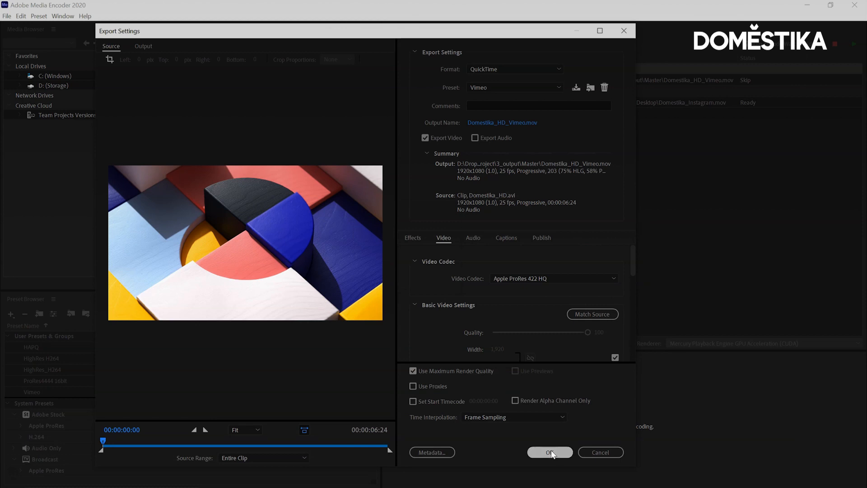
click(549, 451)
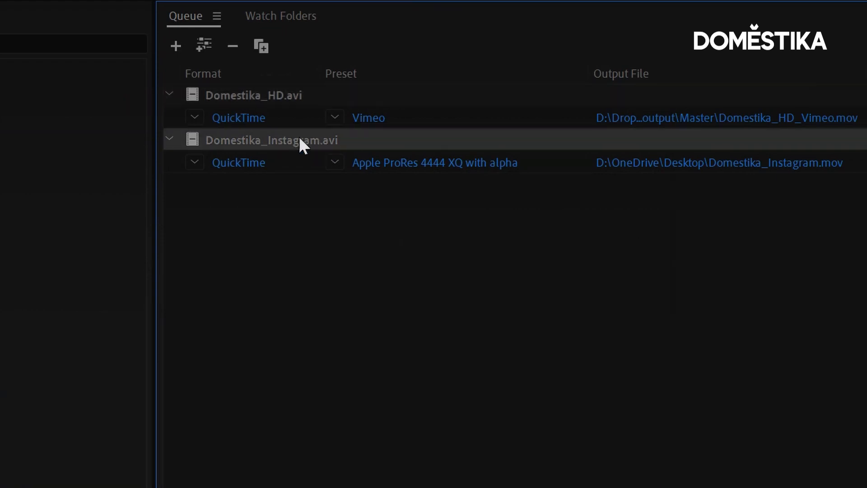
mouse_move(298, 177)
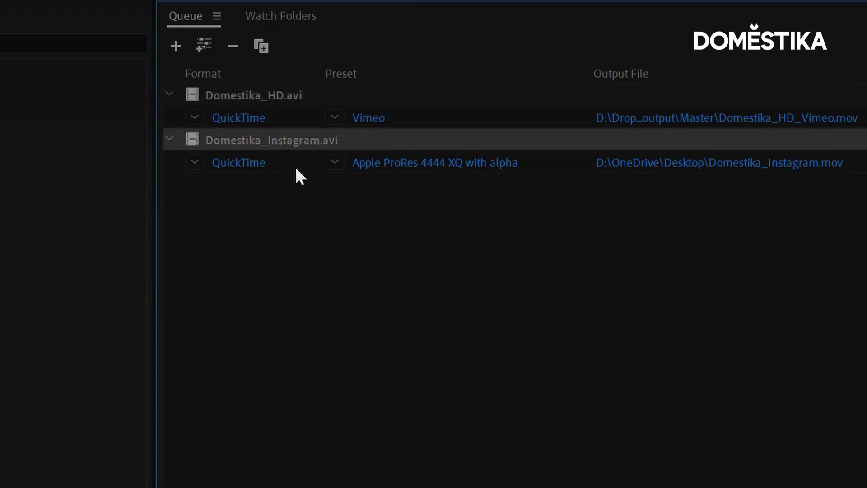
- Set the Domestika_Instagram item to H.264 with the HighRes H264 preset
click(239, 162)
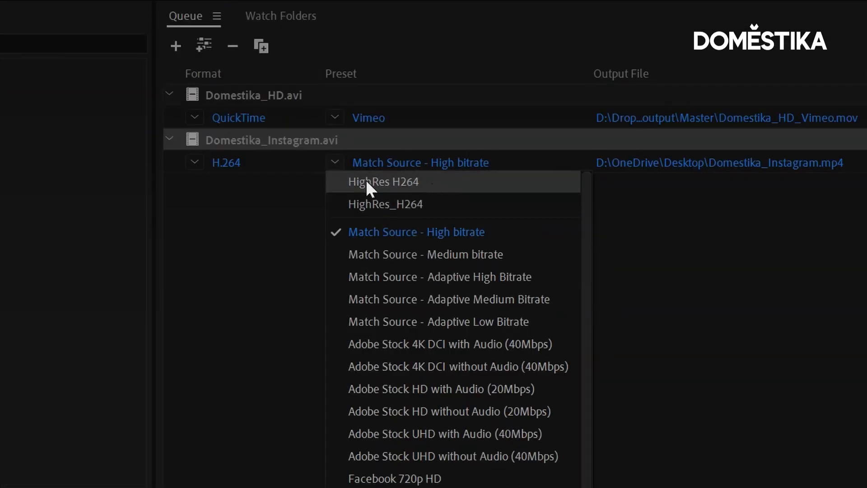
click(382, 181)
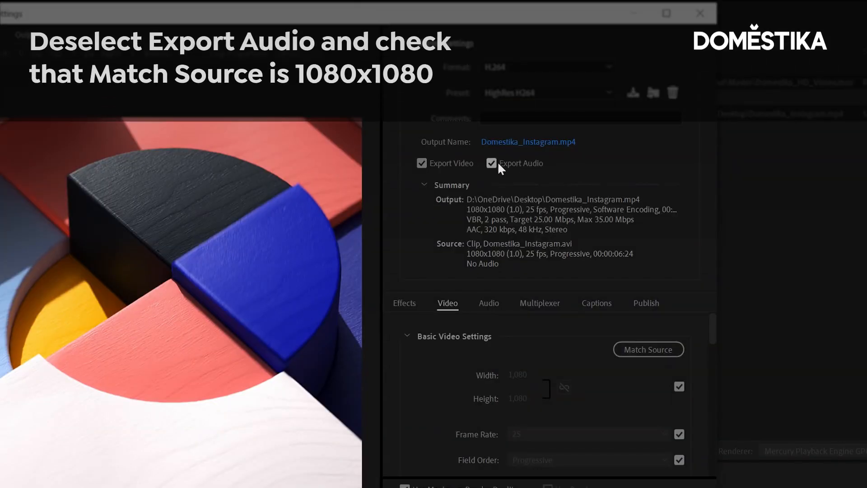
- Disable audio export, review the 1080x1080 25/35 Mbps bitrate settings, and accept
click(491, 163)
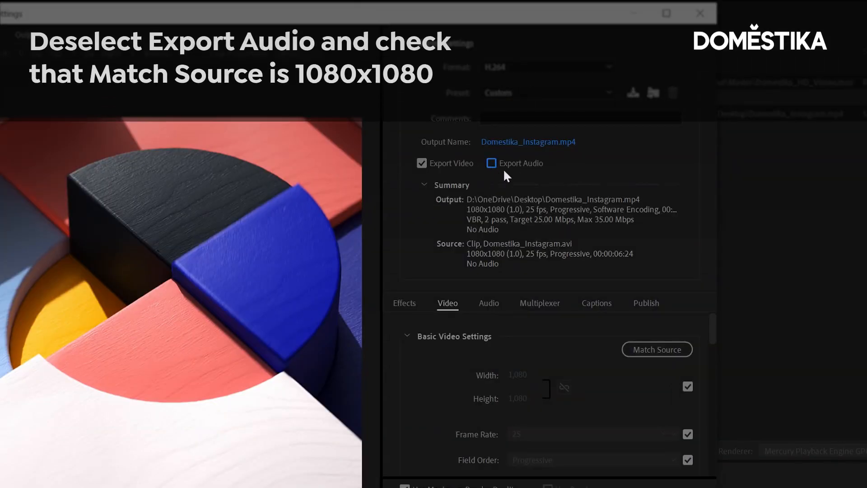
mouse_move(516, 392)
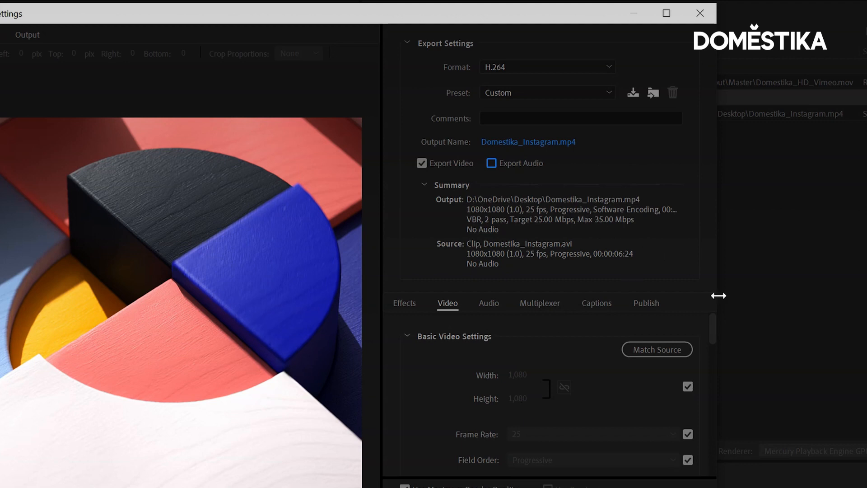
scroll(down, 3)
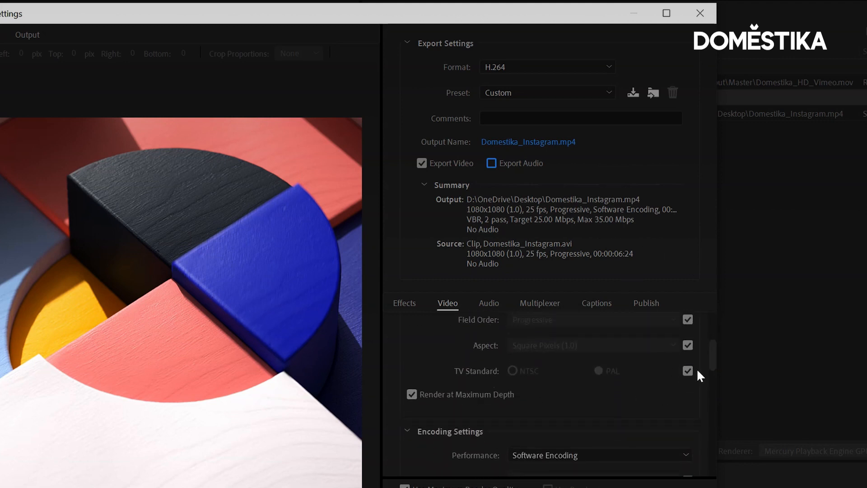
scroll(down, 3)
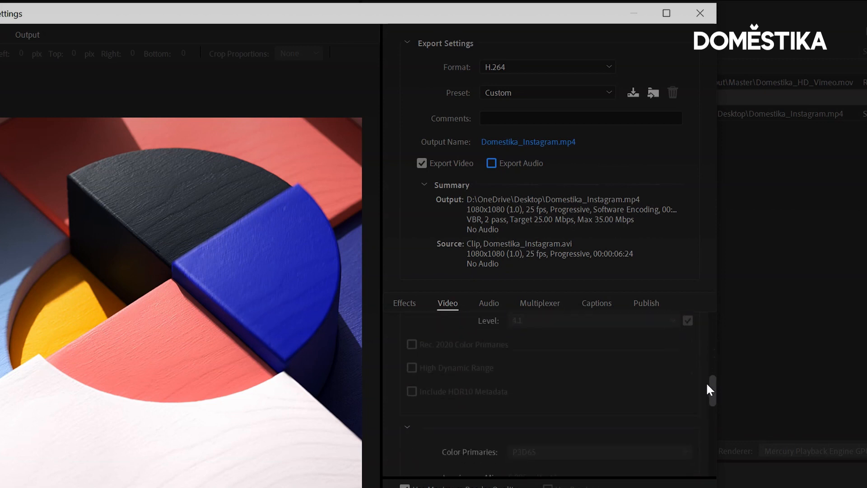
scroll(down, 3)
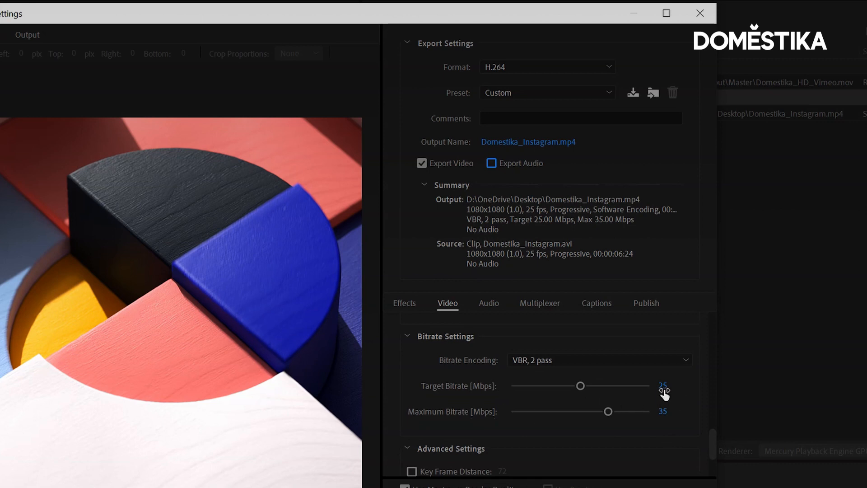
mouse_move(666, 416)
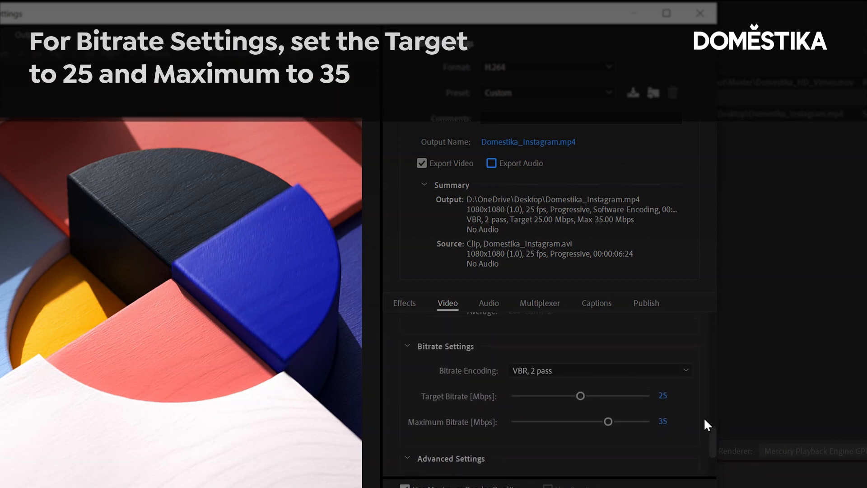
mouse_move(714, 438)
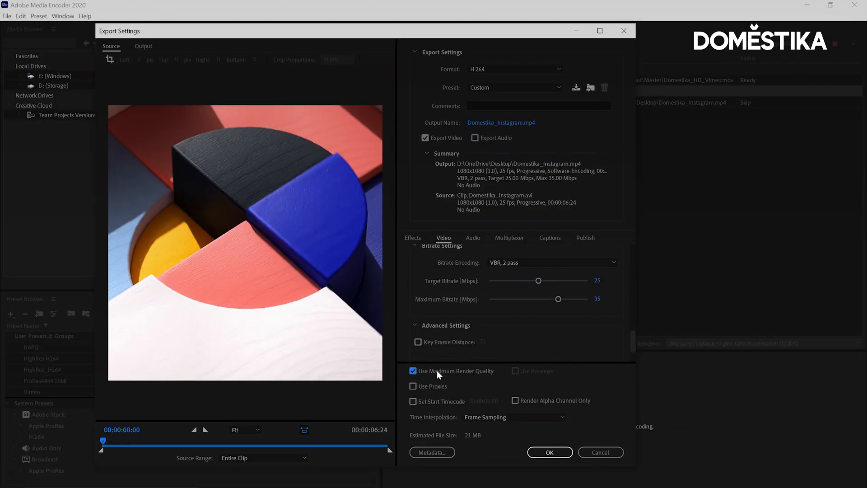
mouse_move(561, 381)
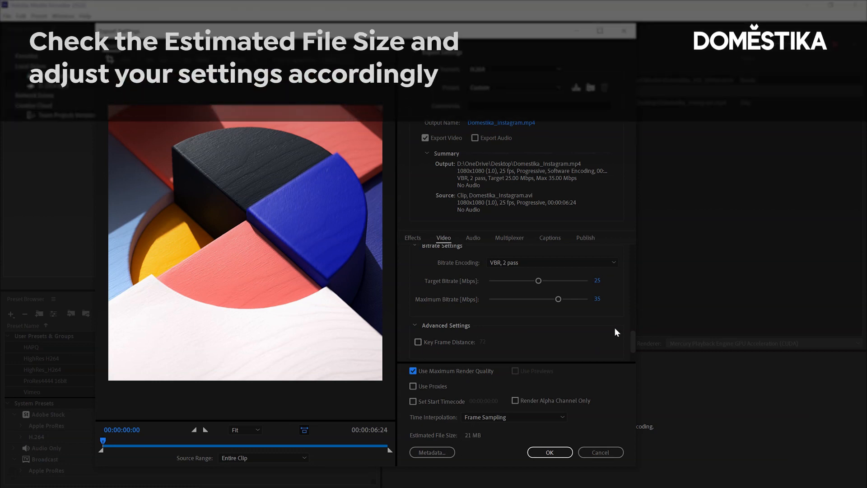
scroll(down, 3)
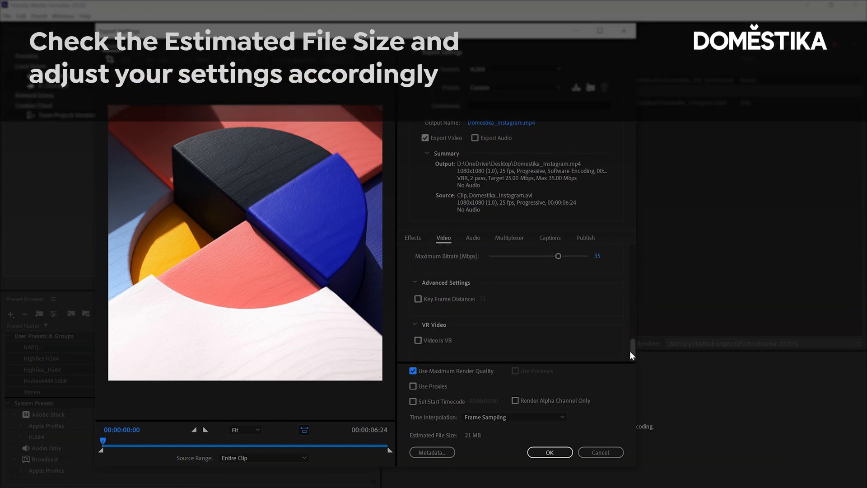
scroll(down, 3)
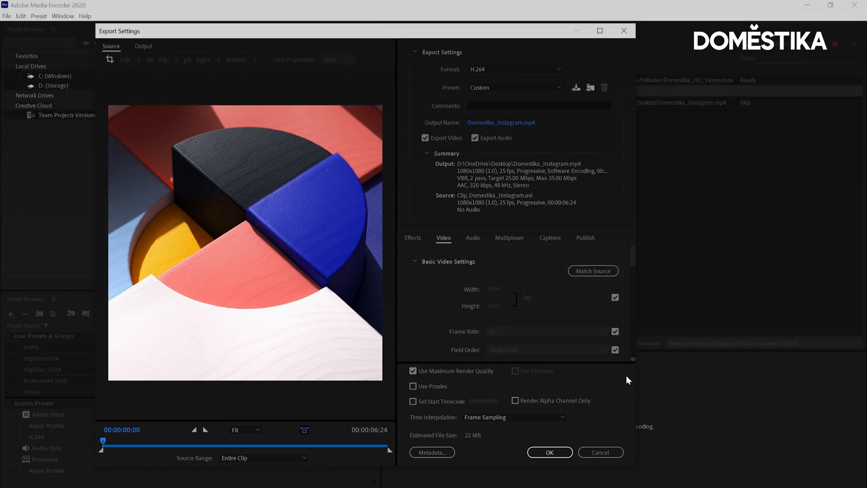
click(549, 452)
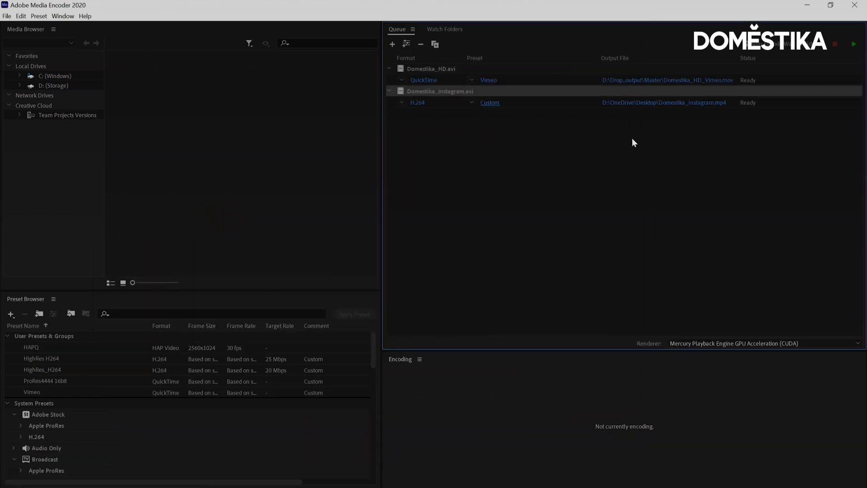